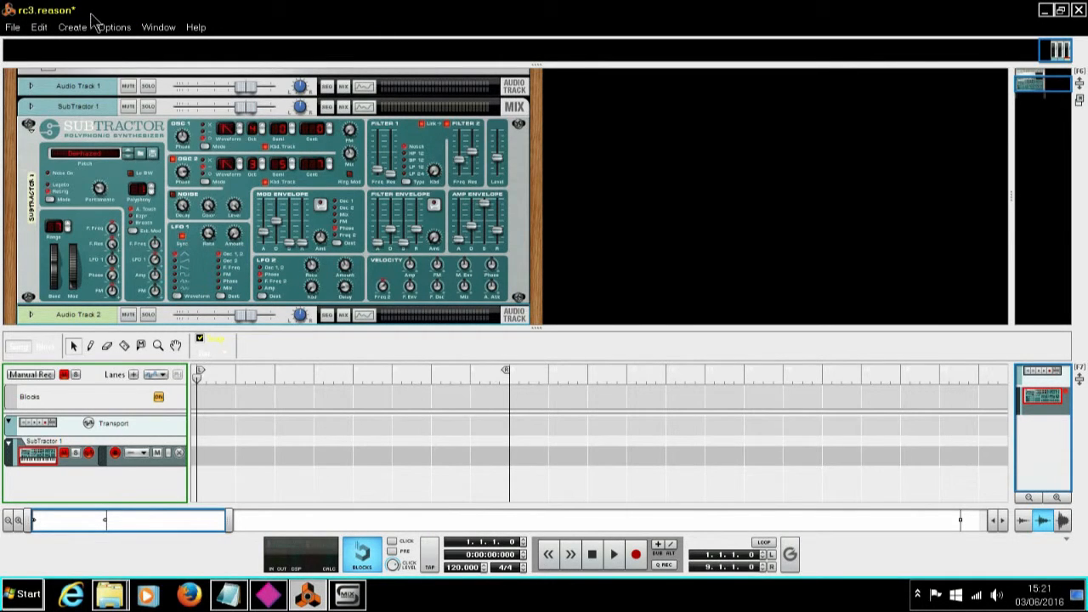
Create Audio Track 3 and set its input to stereo Loop 1 + Loop 2
{"action": "left_click", "coordinate": [72, 26]}
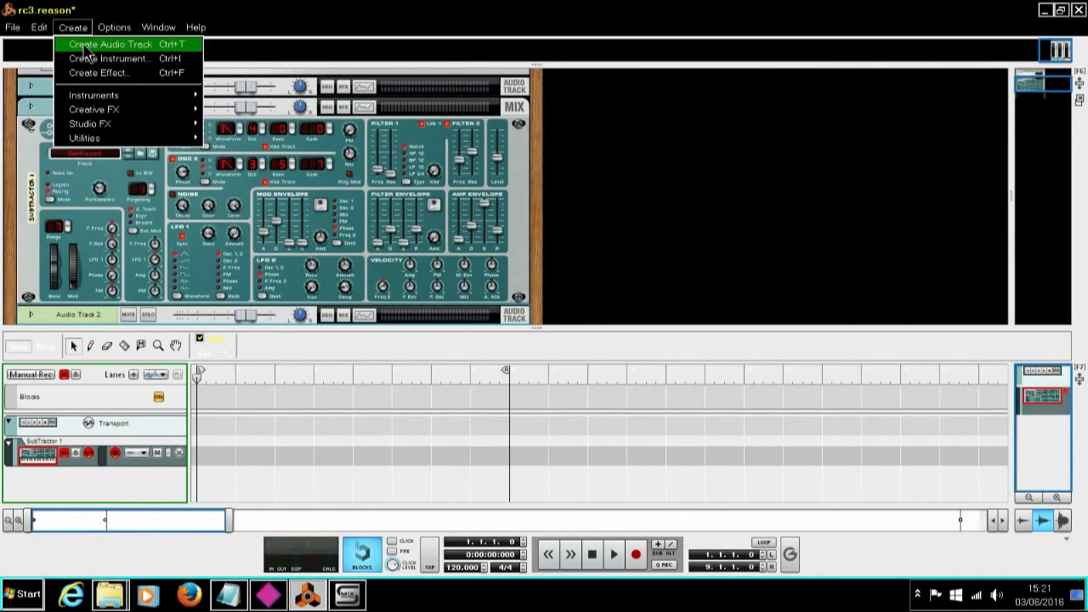
{"action": "left_click", "coordinate": [109, 44]}
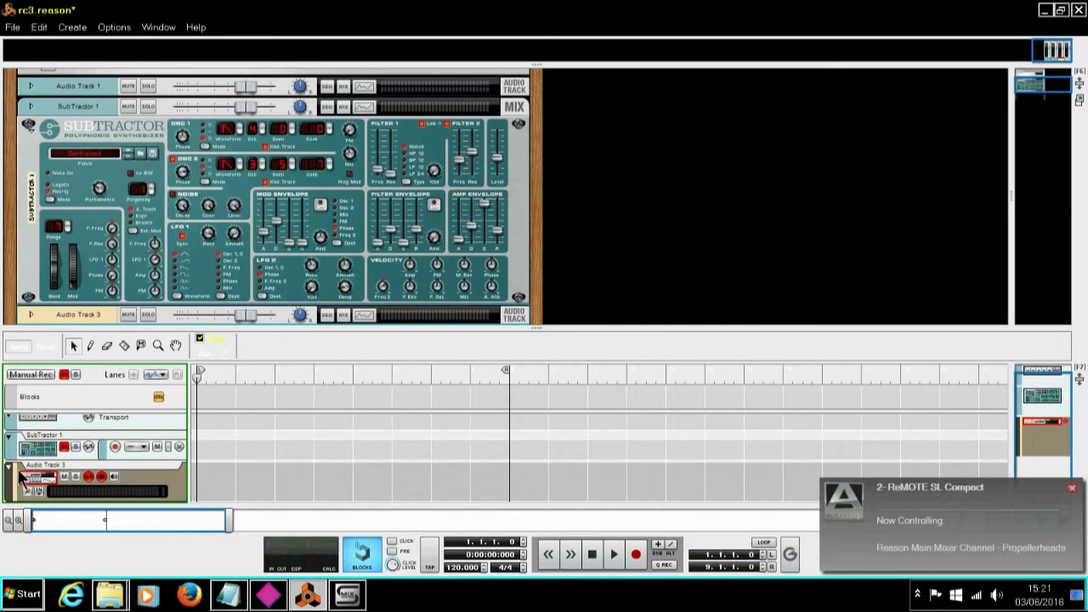
{"action": "left_click", "coordinate": [38, 476]}
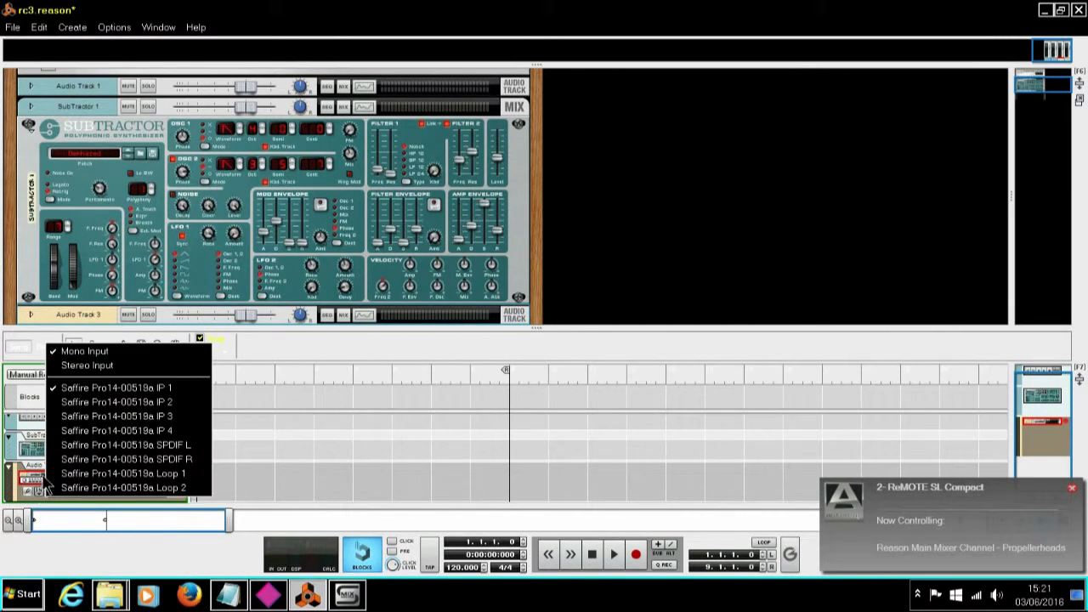
{"action": "mouse_move", "coordinate": [86, 365]}
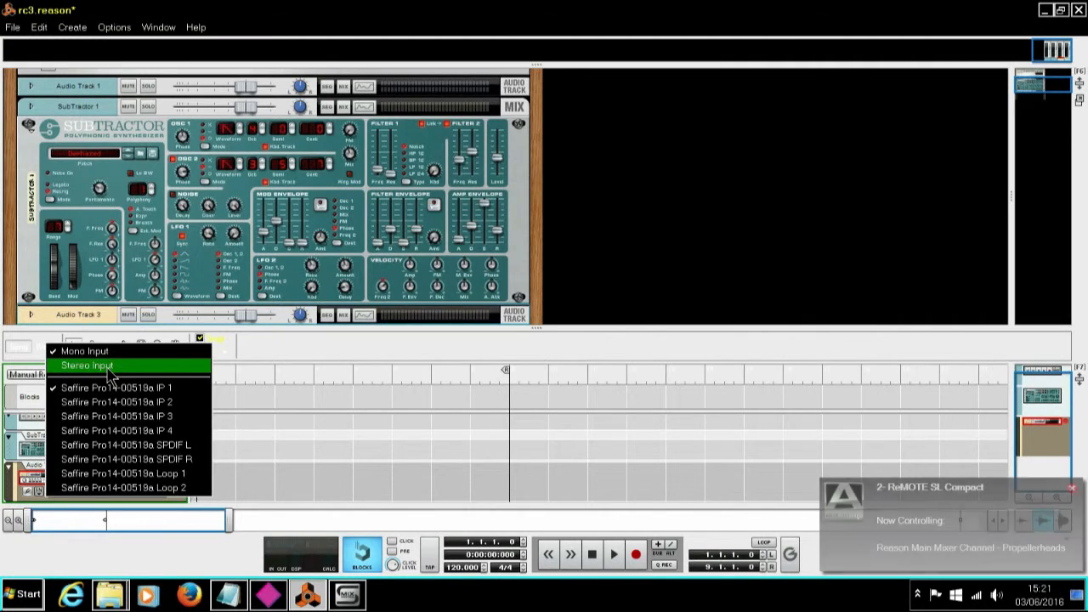
{"action": "left_click", "coordinate": [86, 364]}
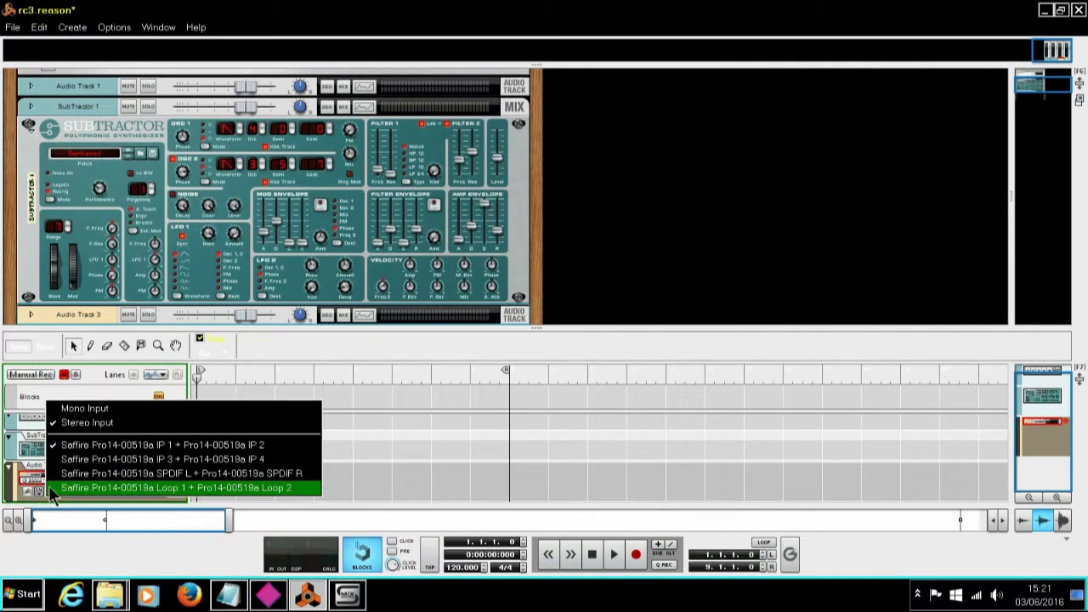
{"action": "left_click", "coordinate": [179, 487]}
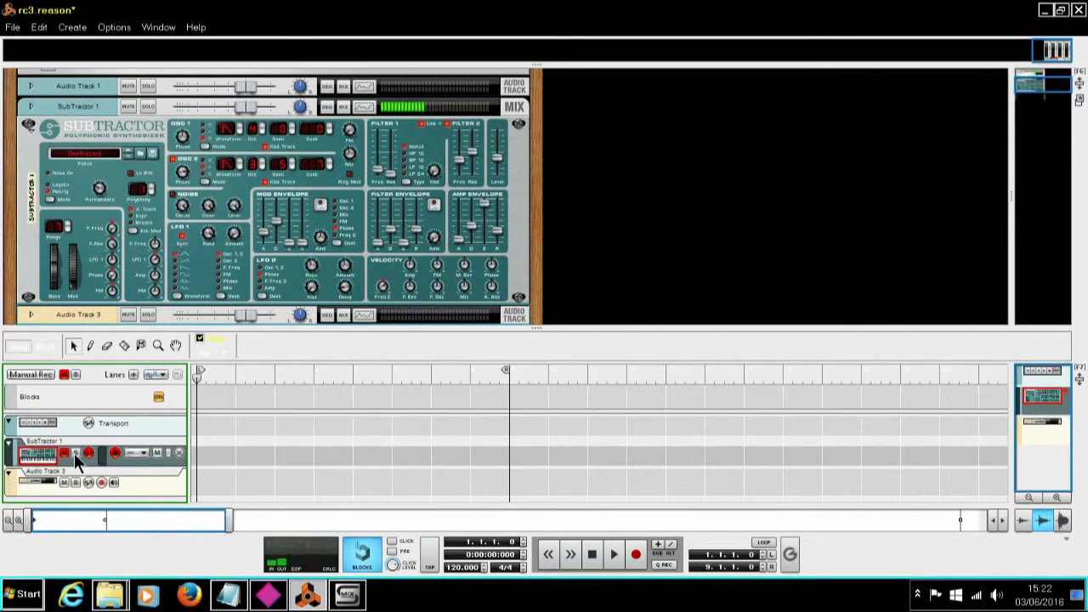
{"action": "mouse_move", "coordinate": [88, 482]}
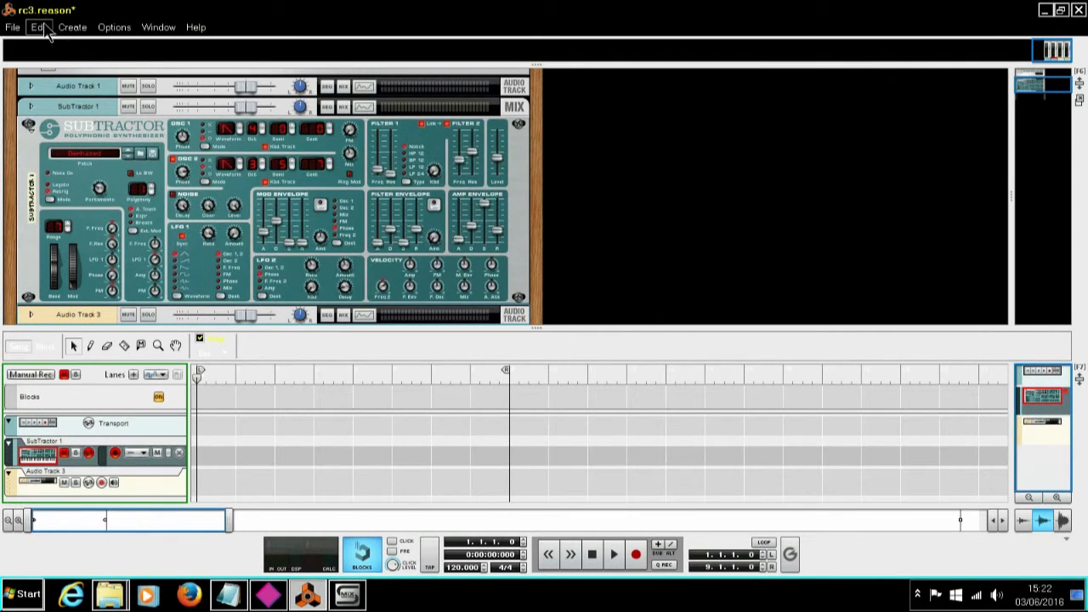
{"action": "left_click", "coordinate": [38, 27]}
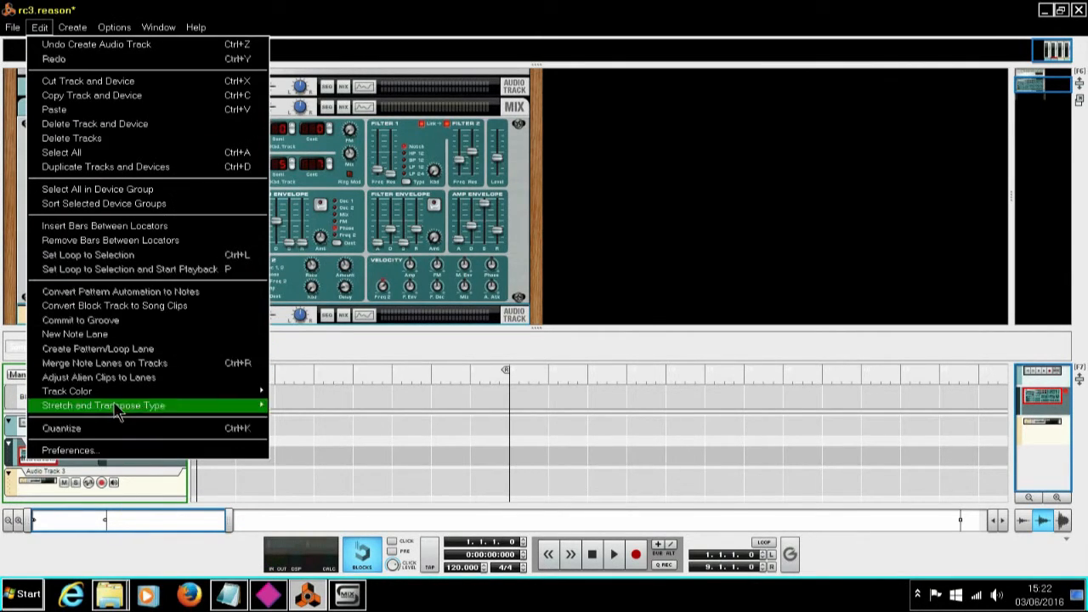
{"action": "left_click", "coordinate": [70, 449]}
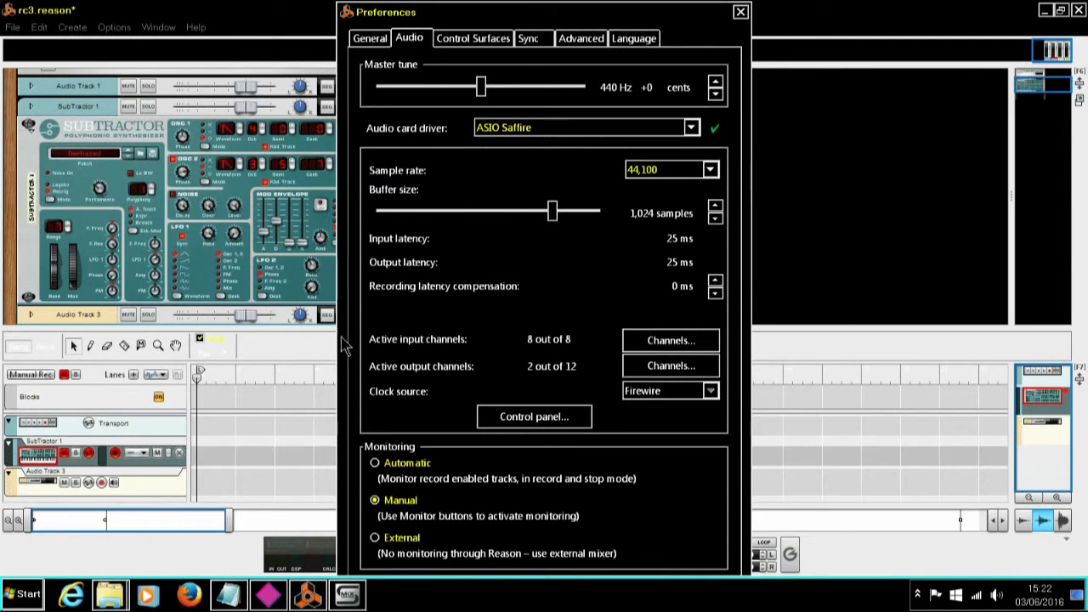
{"action": "mouse_move", "coordinate": [544, 268]}
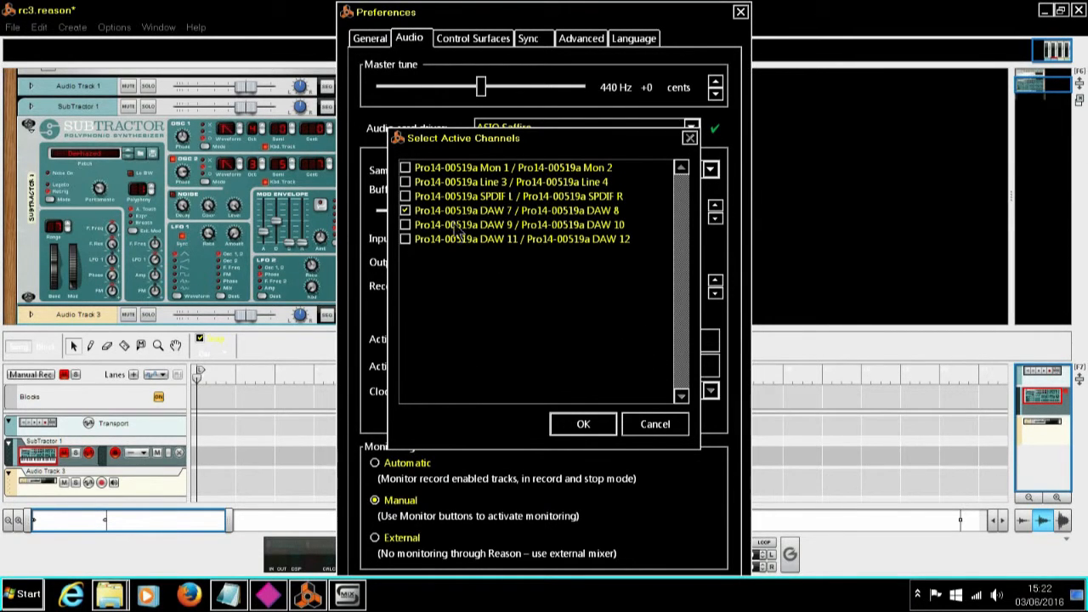
{"action": "mouse_move", "coordinate": [433, 213]}
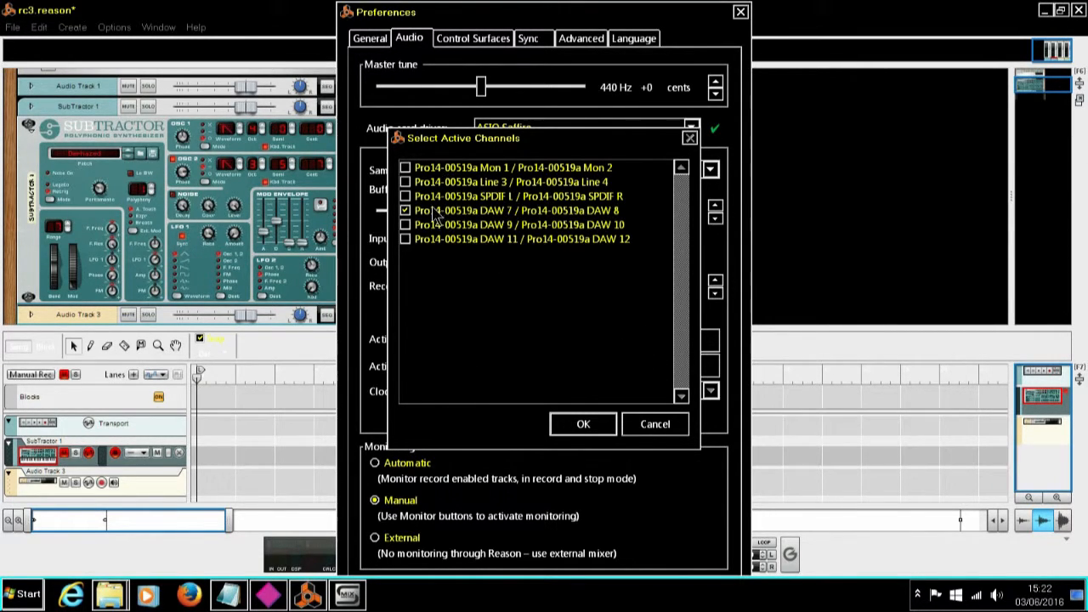
{"action": "mouse_move", "coordinate": [568, 229]}
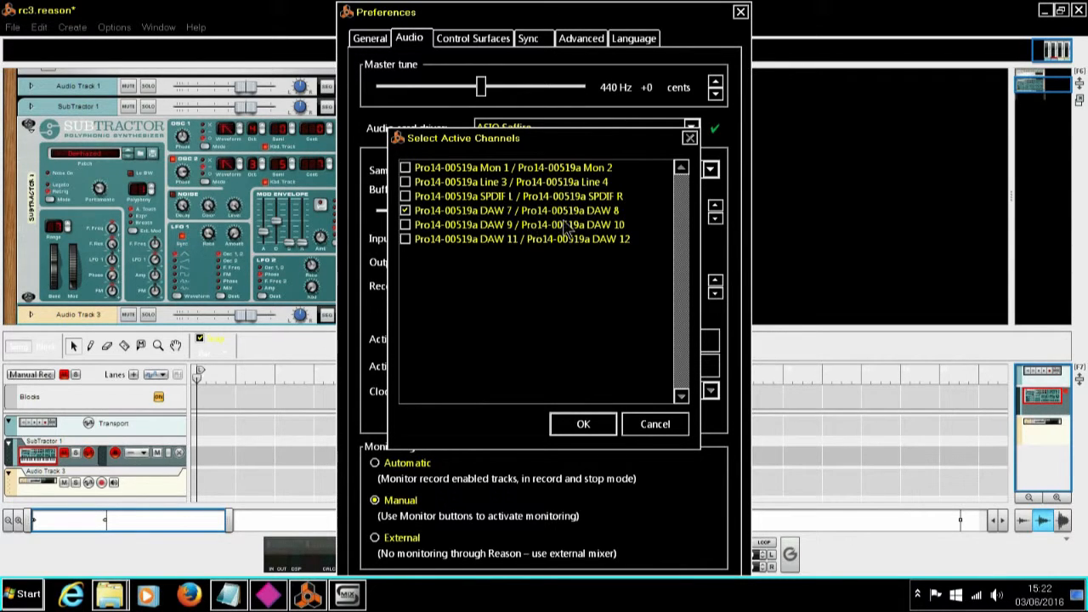
{"action": "left_click", "coordinate": [582, 423]}
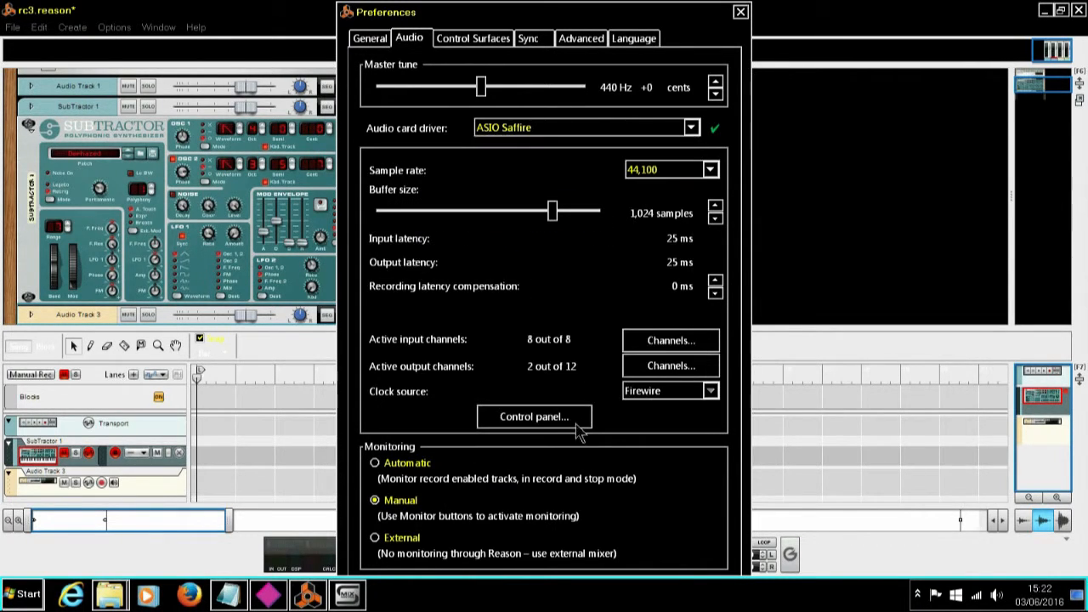
{"action": "left_click", "coordinate": [739, 11]}
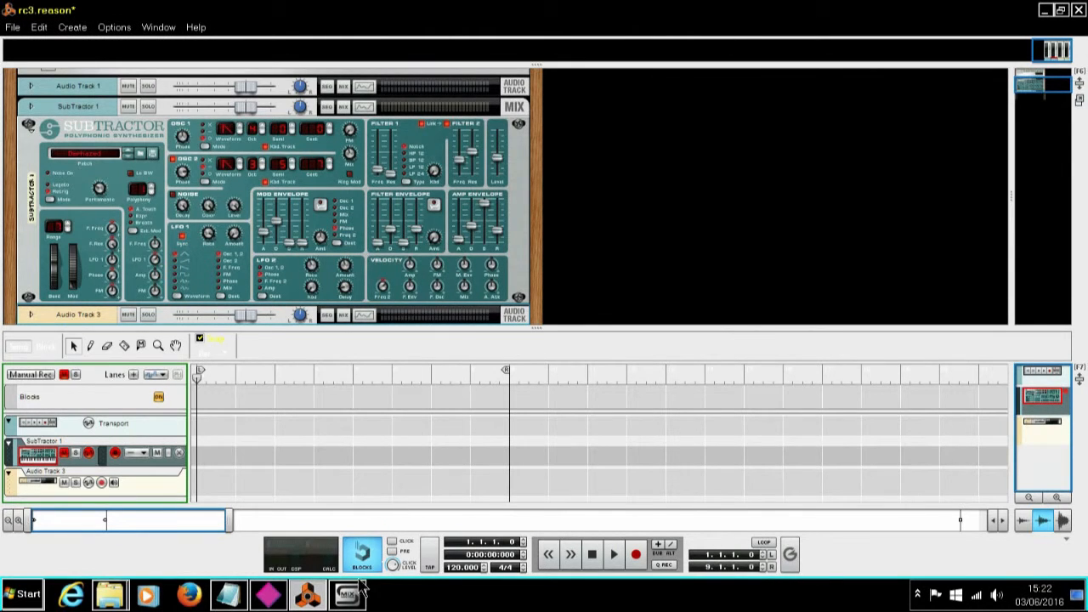
Confirm MixControl routes DAW 1 and DAW 2 to Loop Back 1 and 2, then return to Reason
{"action": "left_click", "coordinate": [346, 593]}
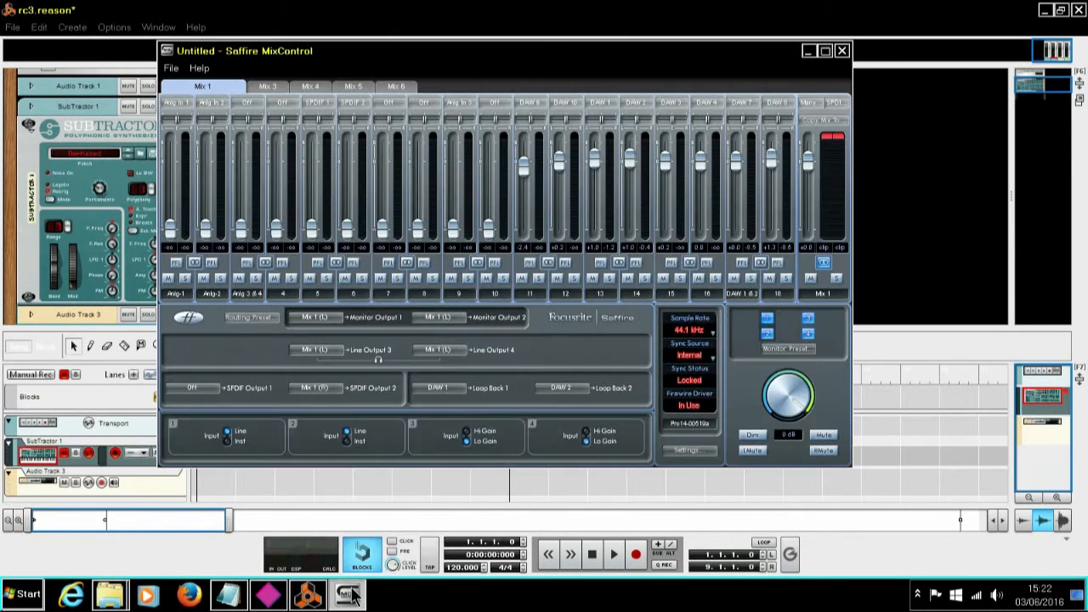
{"action": "mouse_move", "coordinate": [484, 425]}
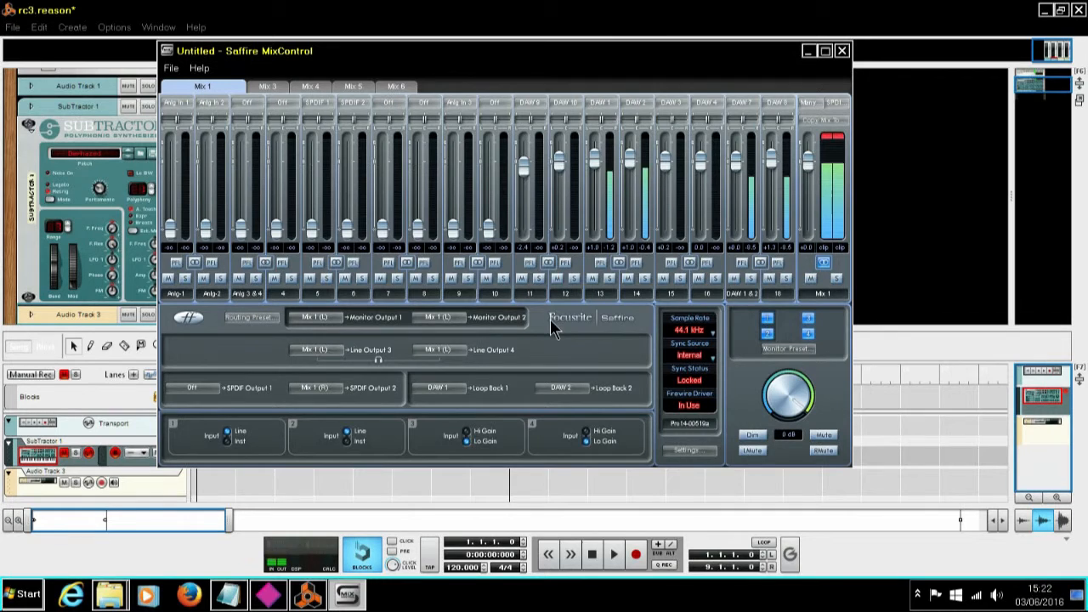
{"action": "mouse_move", "coordinate": [769, 67]}
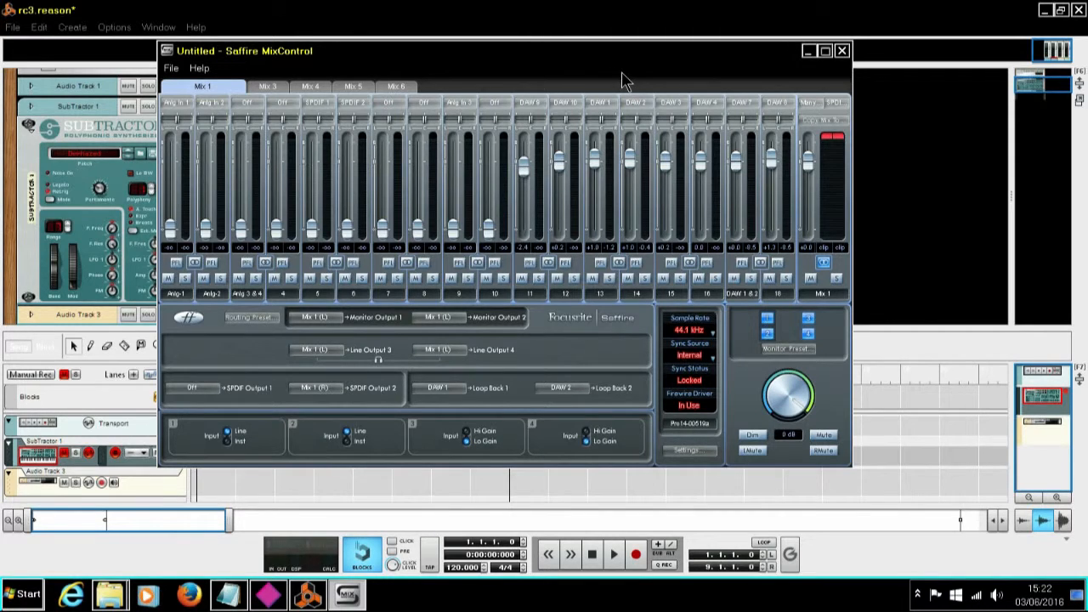
{"action": "mouse_move", "coordinate": [618, 83]}
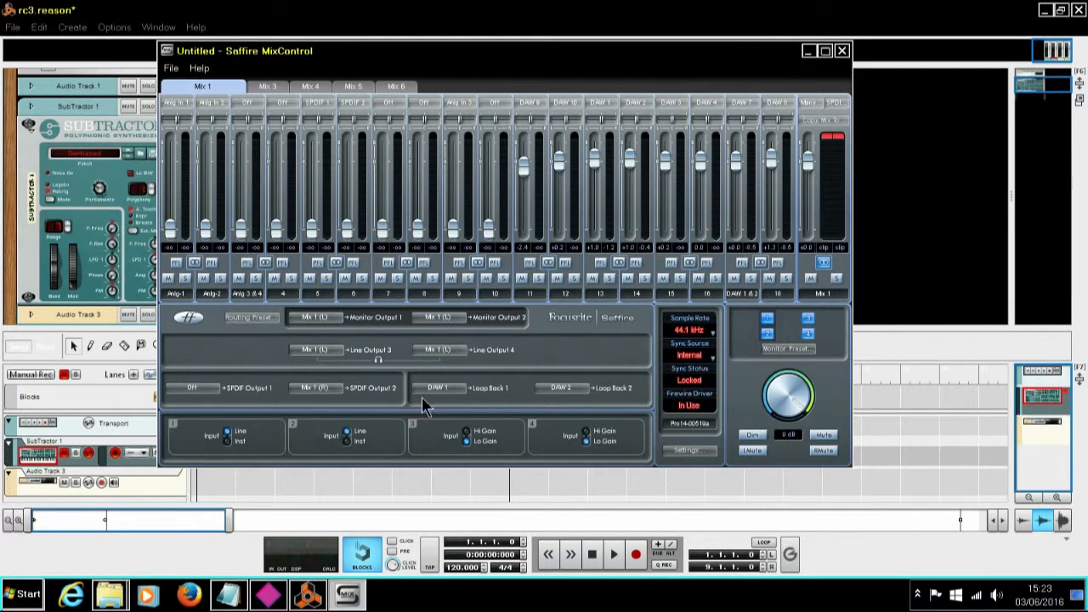
{"action": "mouse_move", "coordinate": [510, 400]}
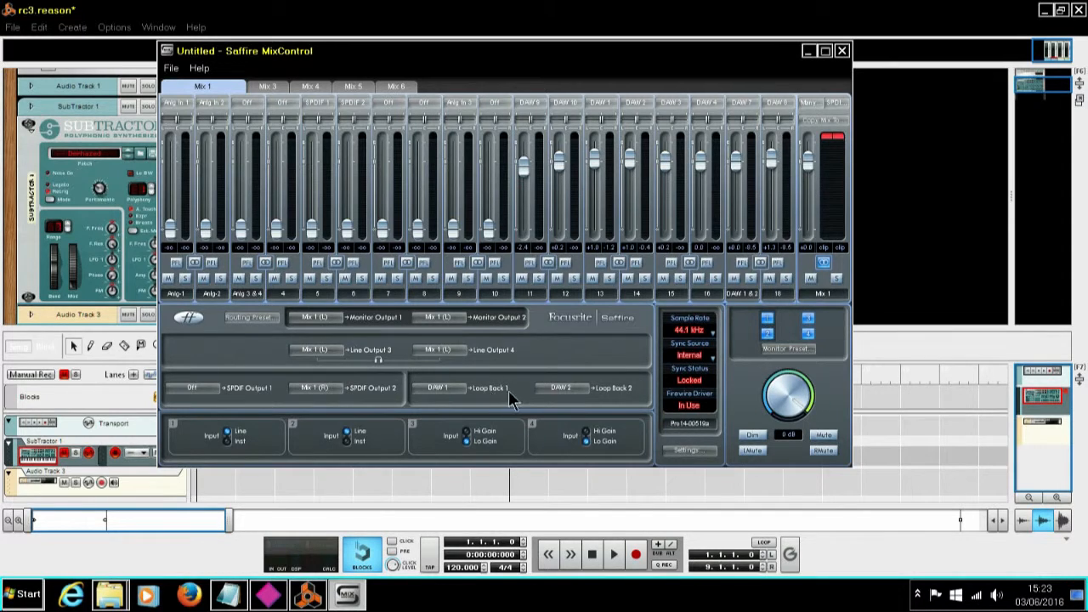
{"action": "mouse_move", "coordinate": [582, 391]}
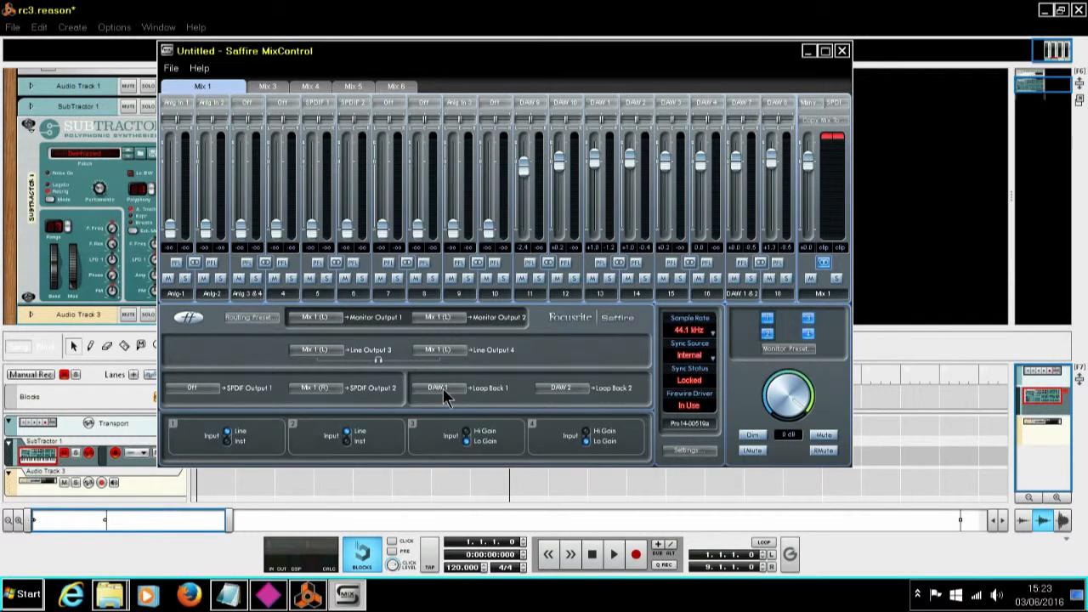
{"action": "left_click", "coordinate": [438, 387]}
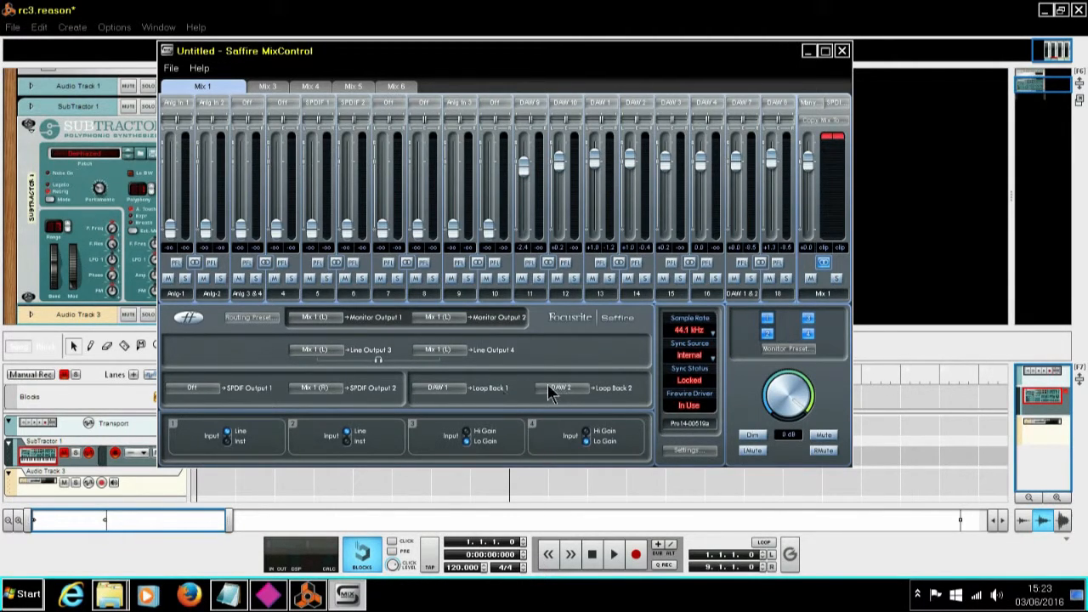
{"action": "mouse_move", "coordinate": [554, 397]}
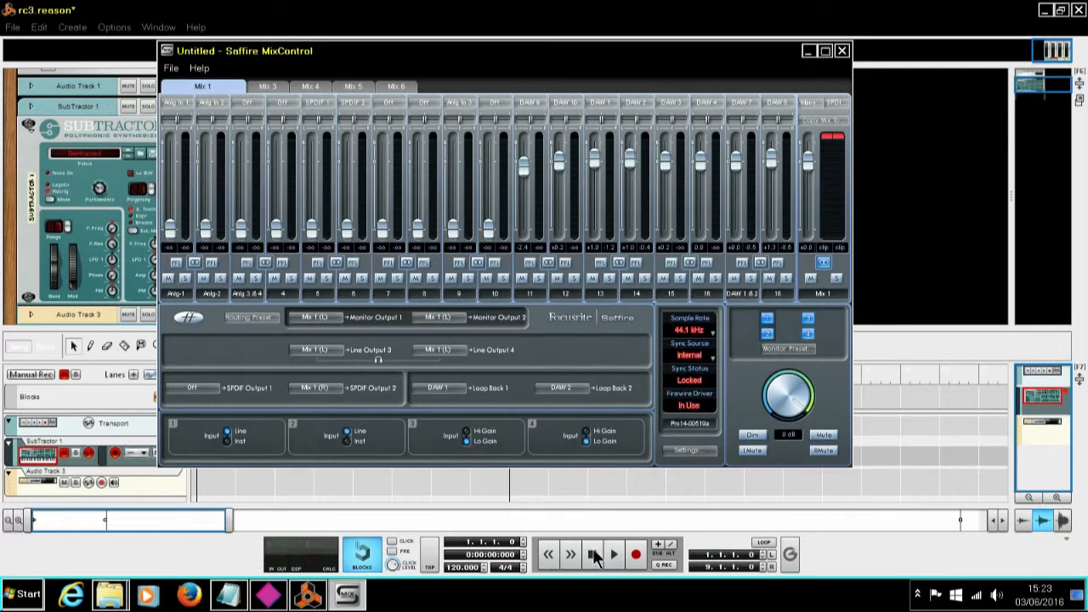
{"action": "left_click", "coordinate": [842, 50]}
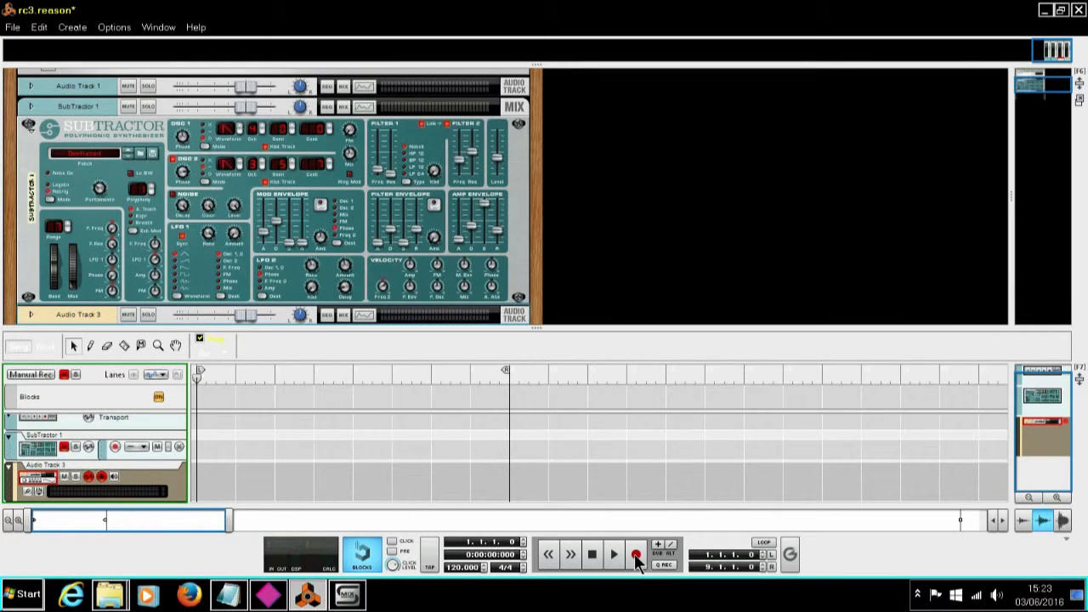
{"action": "mouse_move", "coordinate": [634, 555]}
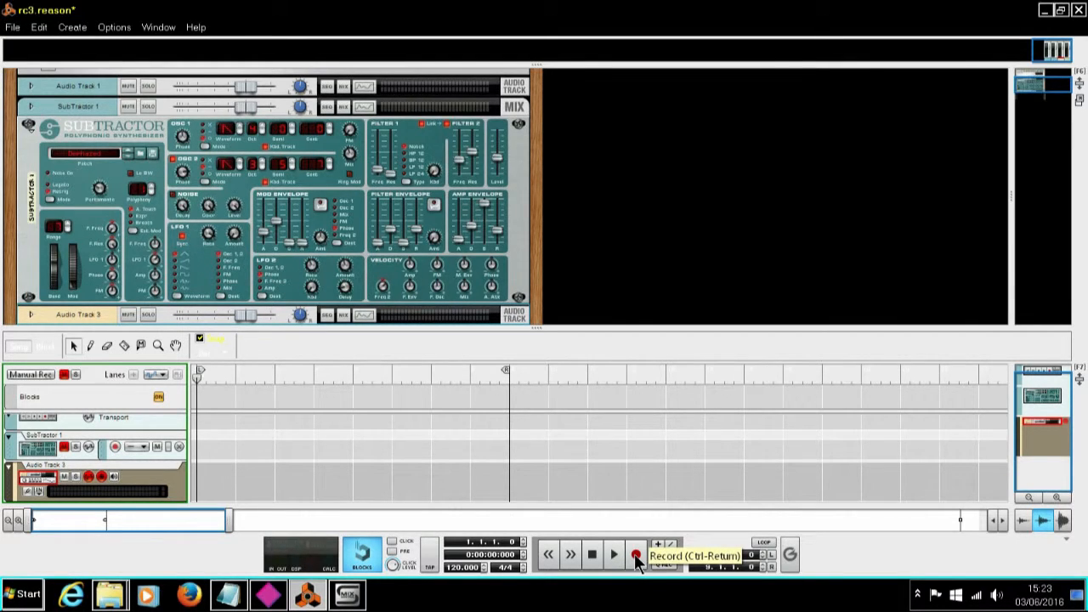